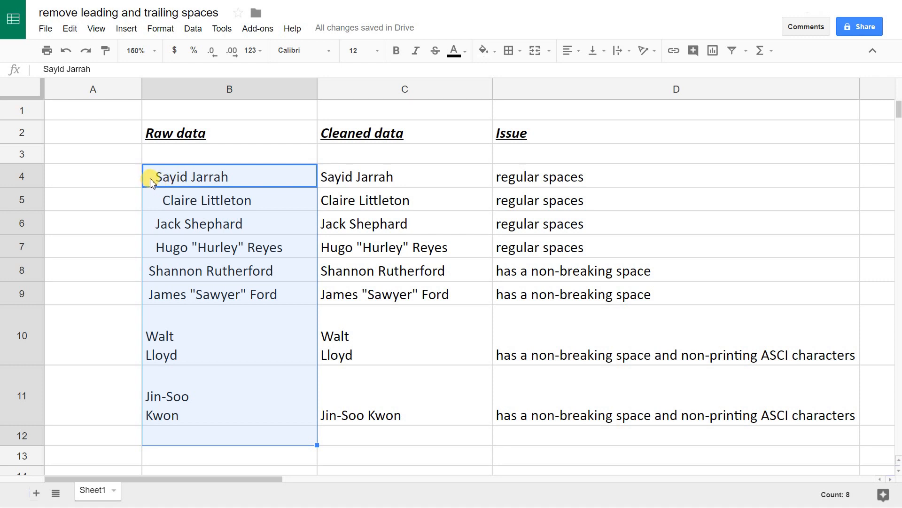
mouse_move(255, 189)
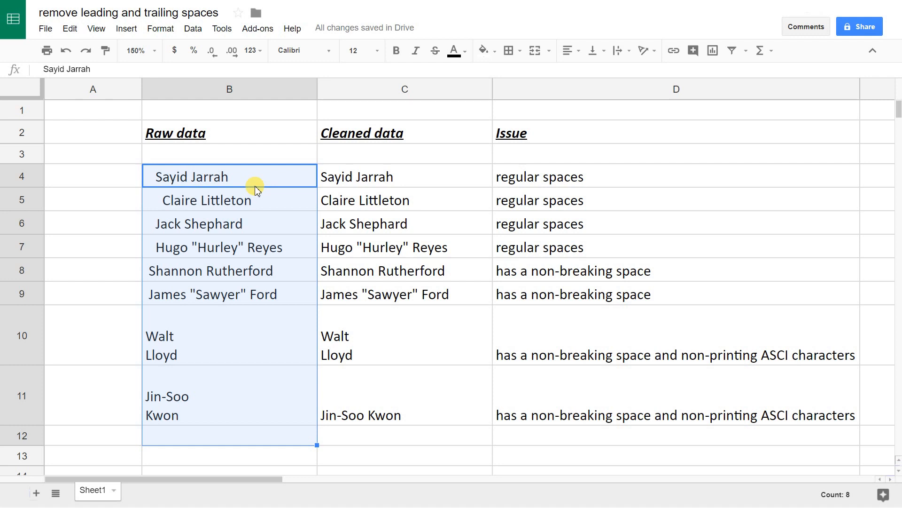
Step: Inspect the raw names Jack Shephard, Sayid Jarrah and Claire Littleton for stray spaces
click(229, 224)
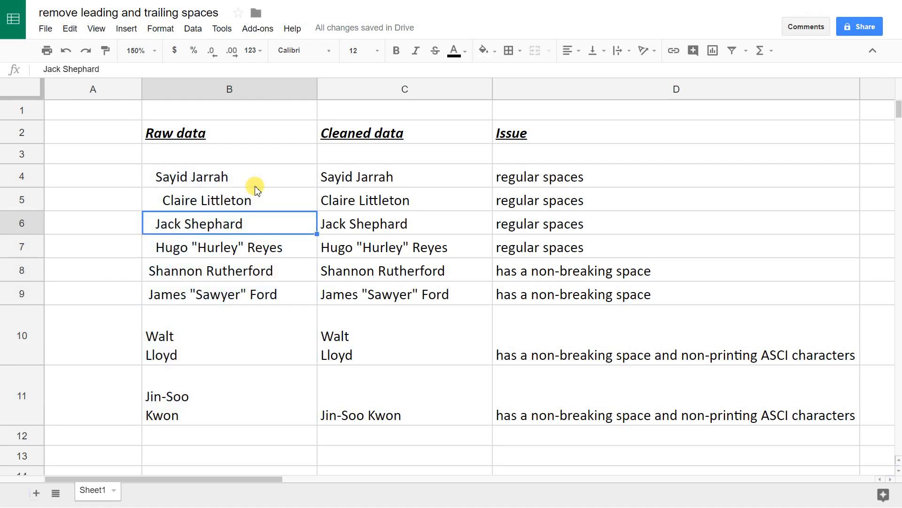
click(206, 199)
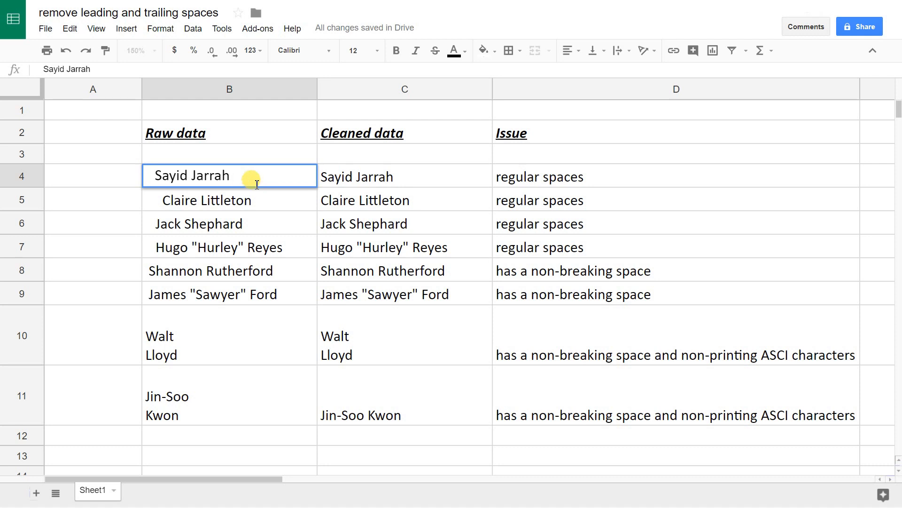
mouse_move(227, 166)
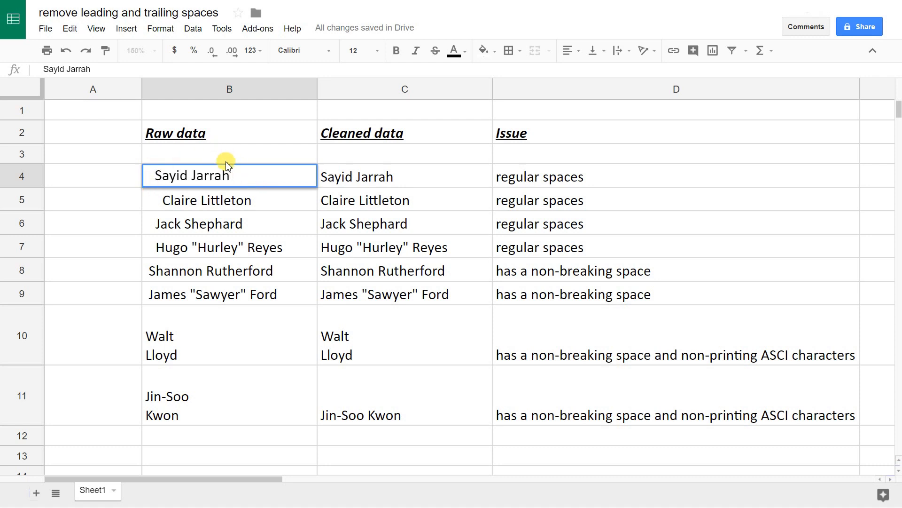
mouse_move(207, 151)
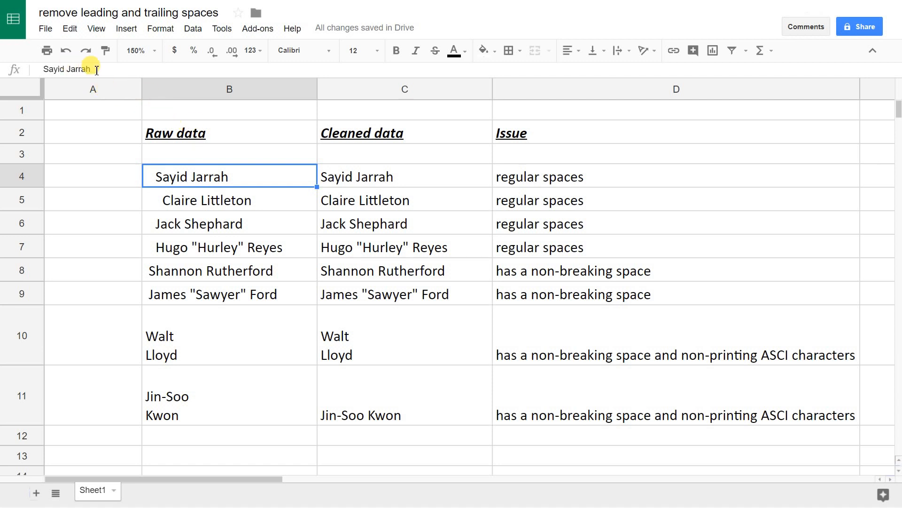
mouse_move(127, 95)
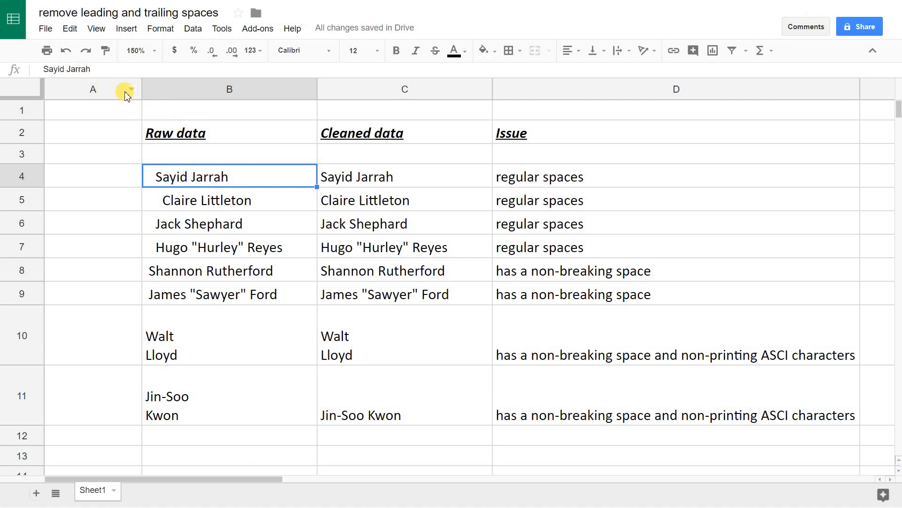
mouse_move(152, 127)
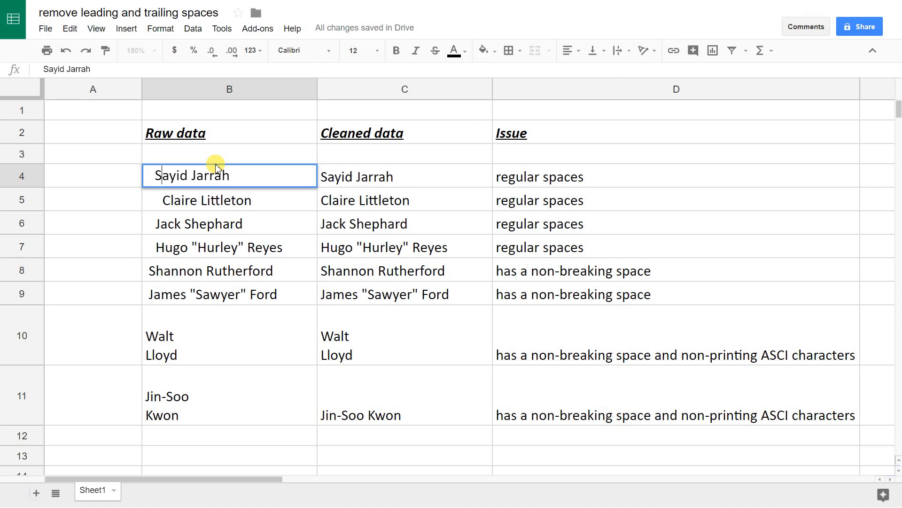
double_click(191, 176)
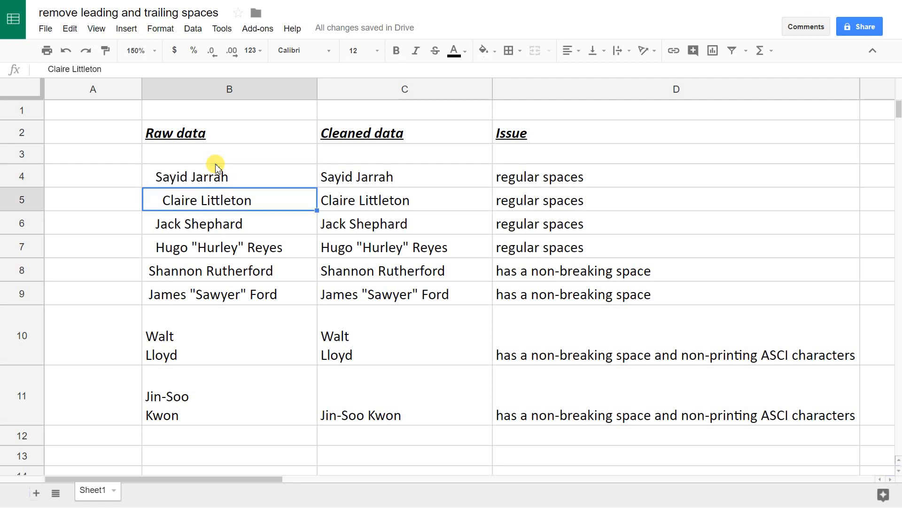
click(230, 224)
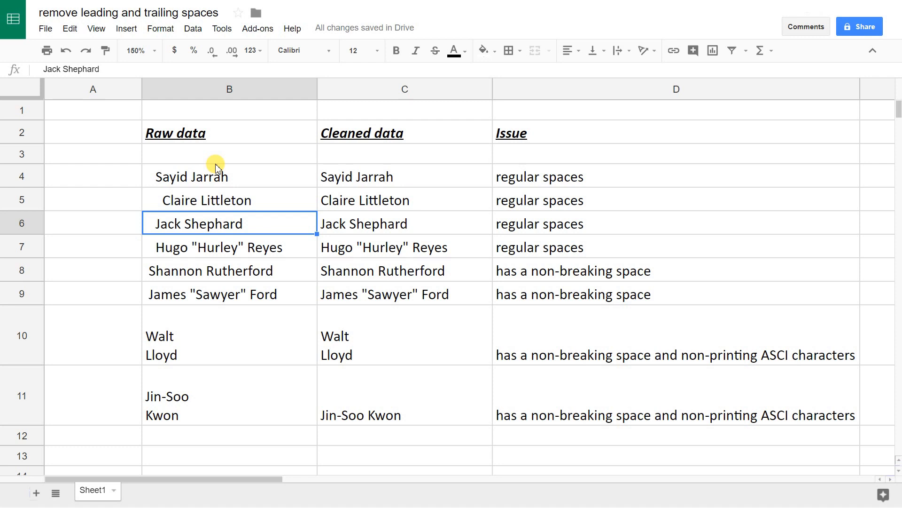
click(229, 199)
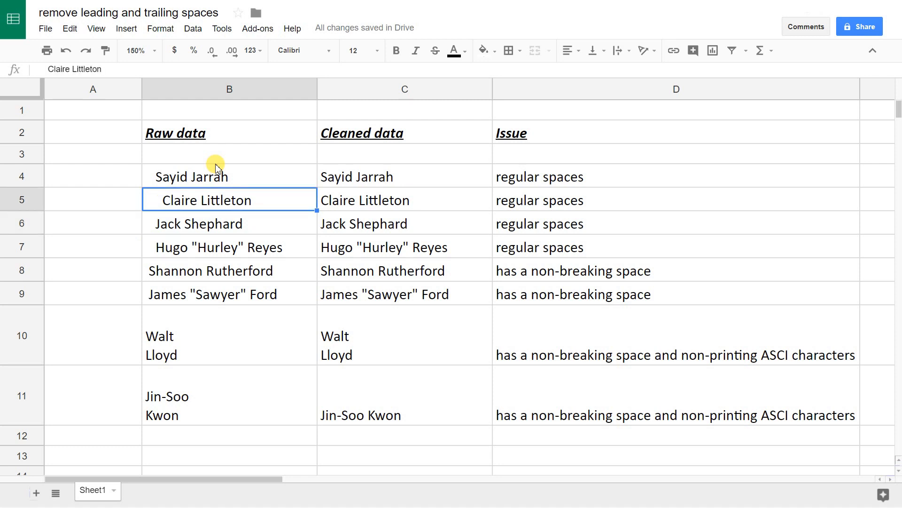
click(404, 175)
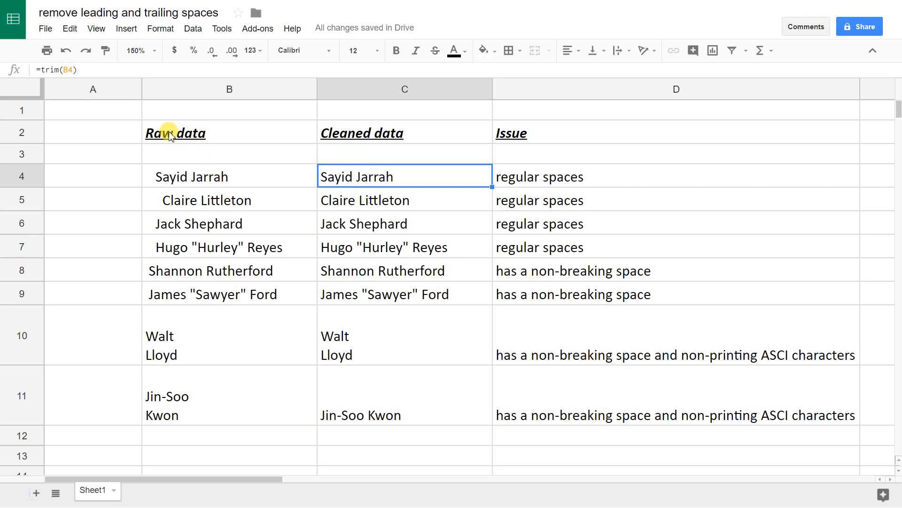
Step: Start a =trim(b formula in C4 referencing Sayid Jarrah's raw cell
text(=t)
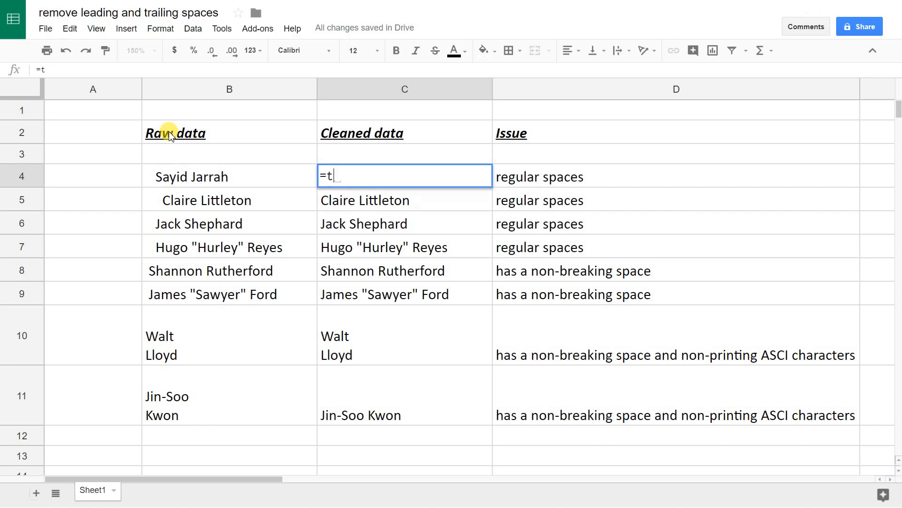
text(rim)
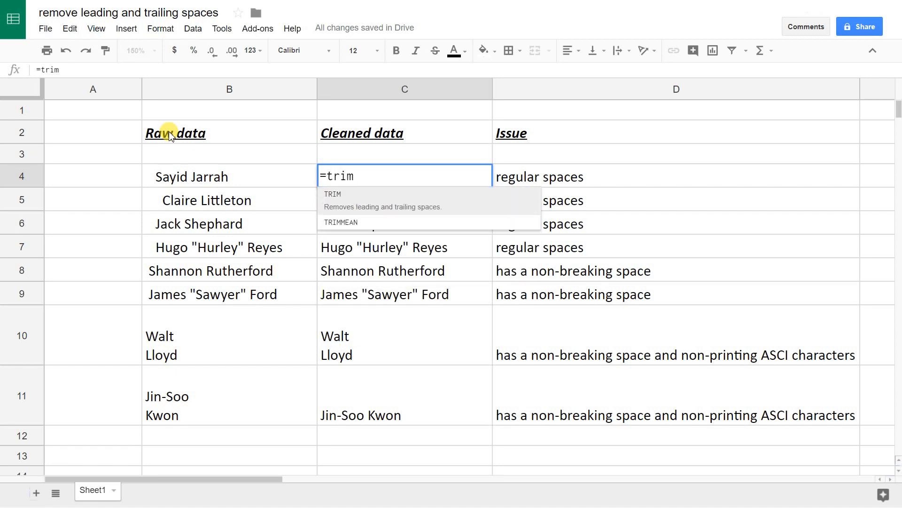
text(()
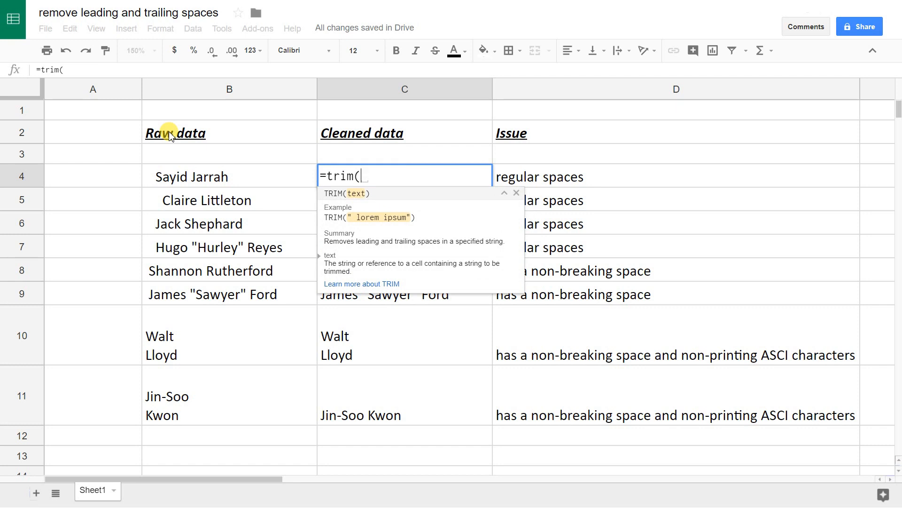
text(b4)
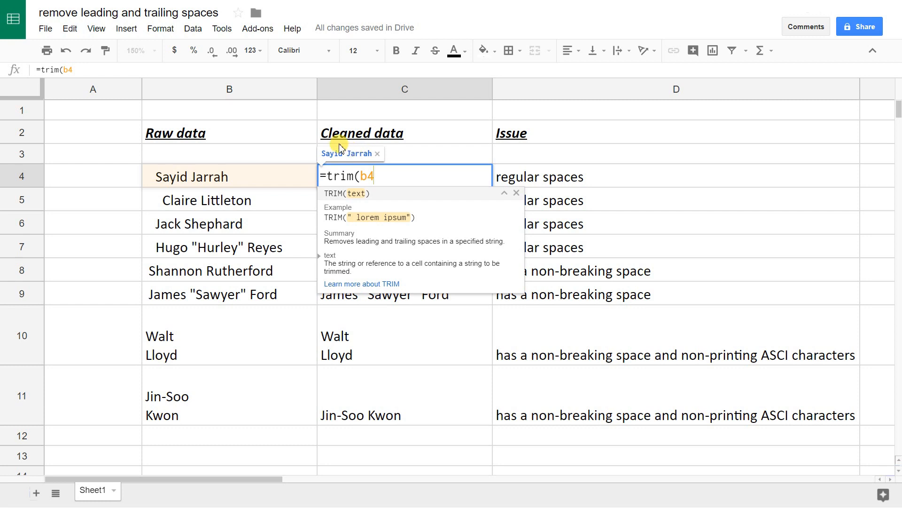
mouse_move(302, 126)
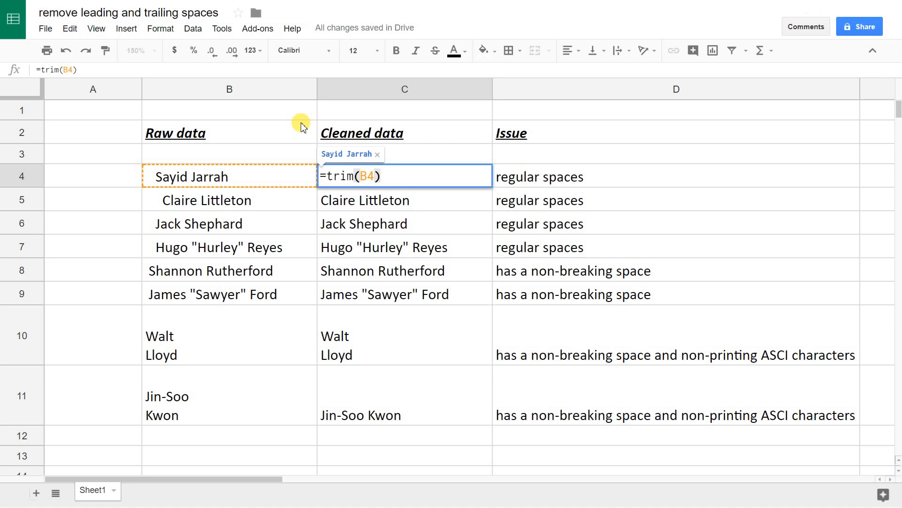
Step: Commit the TRIM formula in C4 and bring up the Edit menu's copy and paste commands
key(Enter)
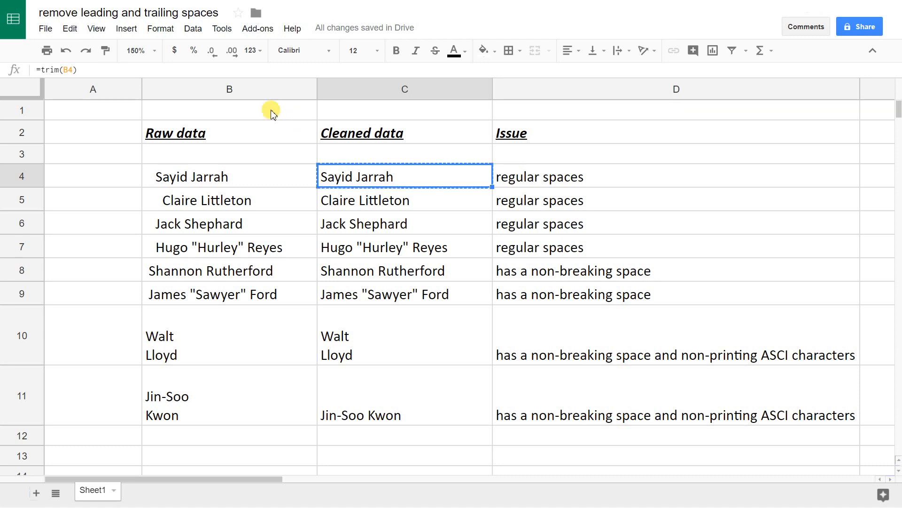
click(68, 27)
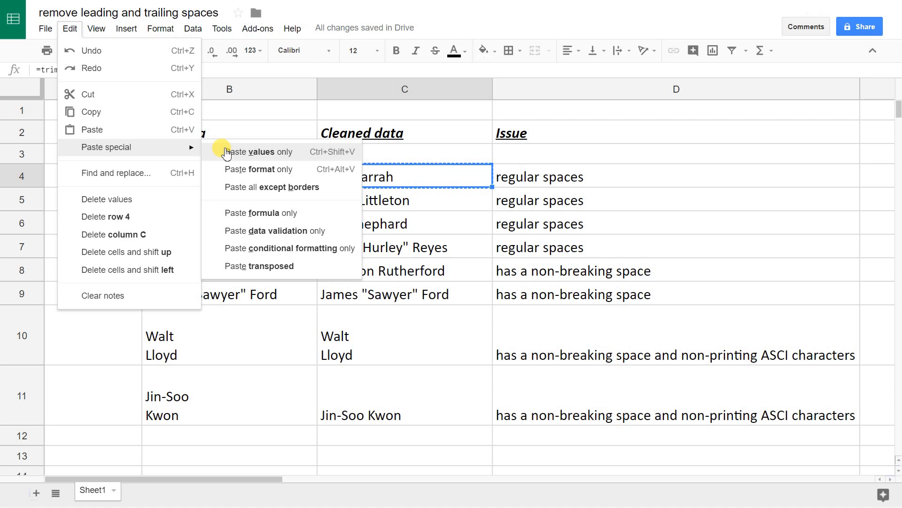
Step: Close the Edit menu without choosing any Paste special option
click(257, 151)
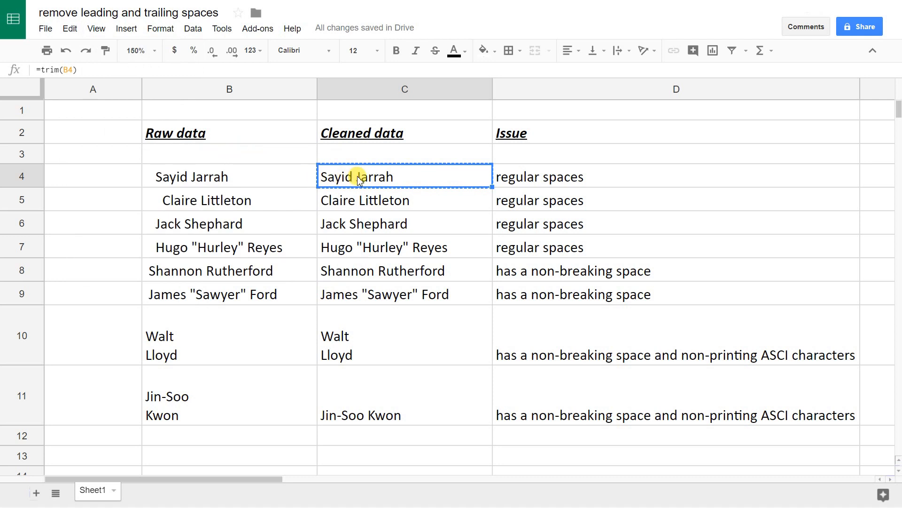
mouse_move(436, 181)
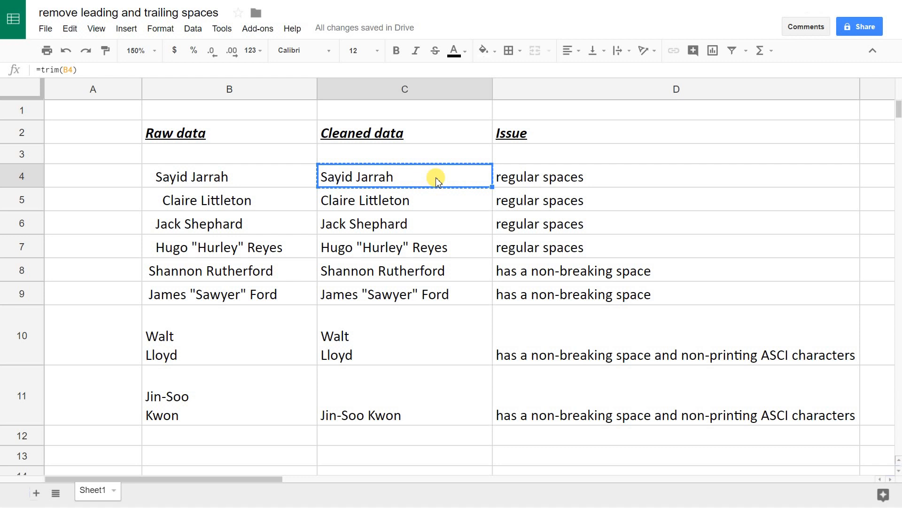
mouse_move(483, 184)
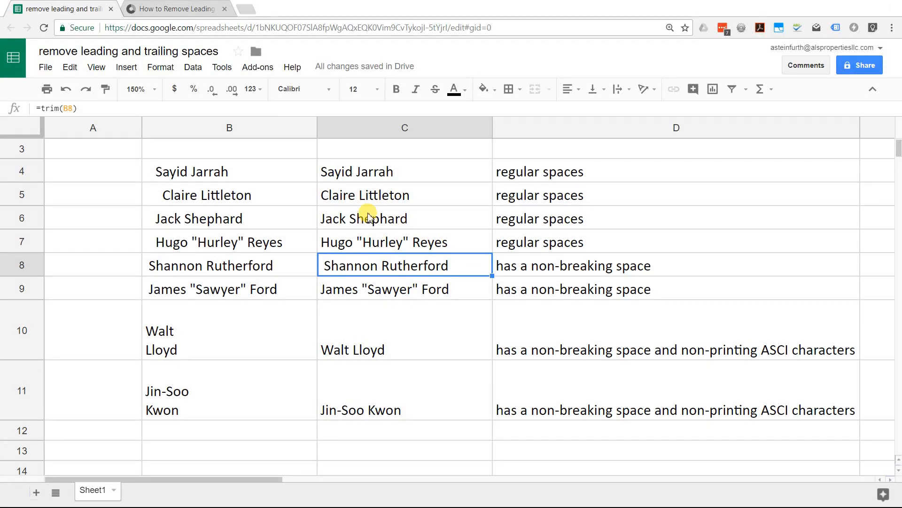
click(404, 194)
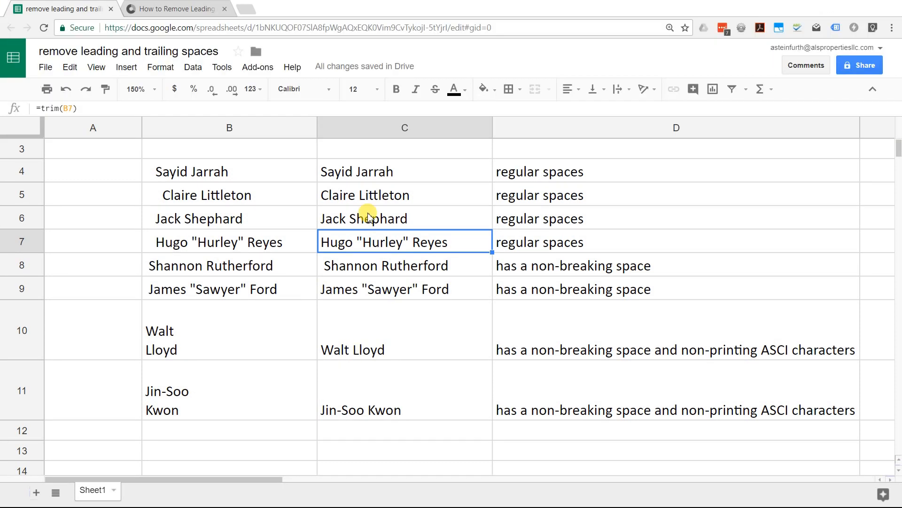
click(404, 265)
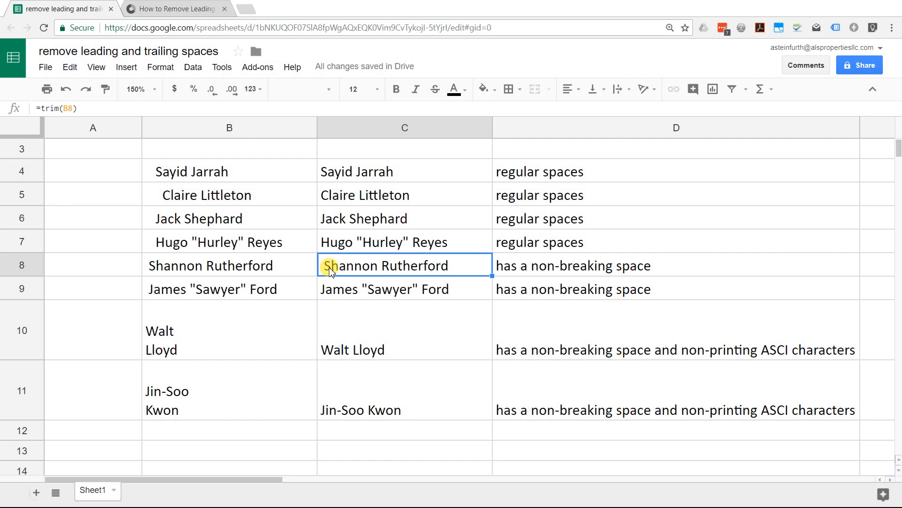
Step: Examine C8's TRIM formula and the non-breaking space hidden in B8
double_click(229, 265)
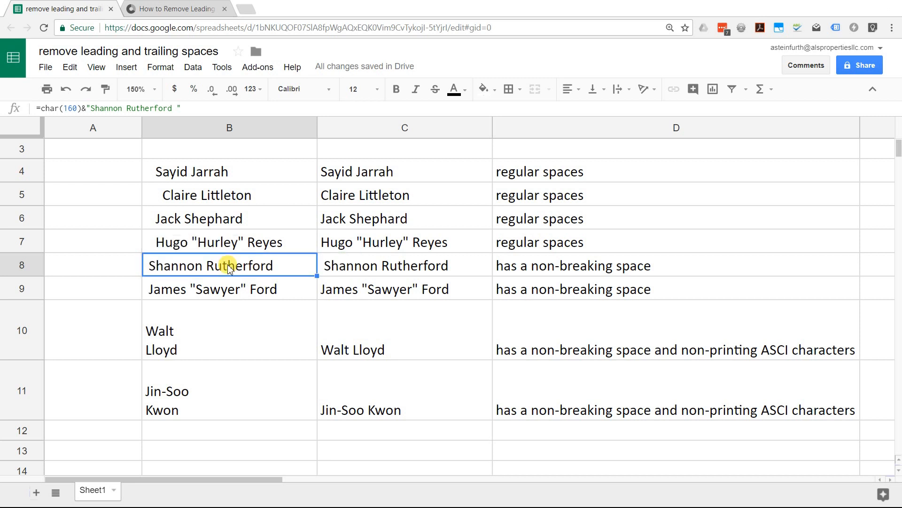
click(405, 265)
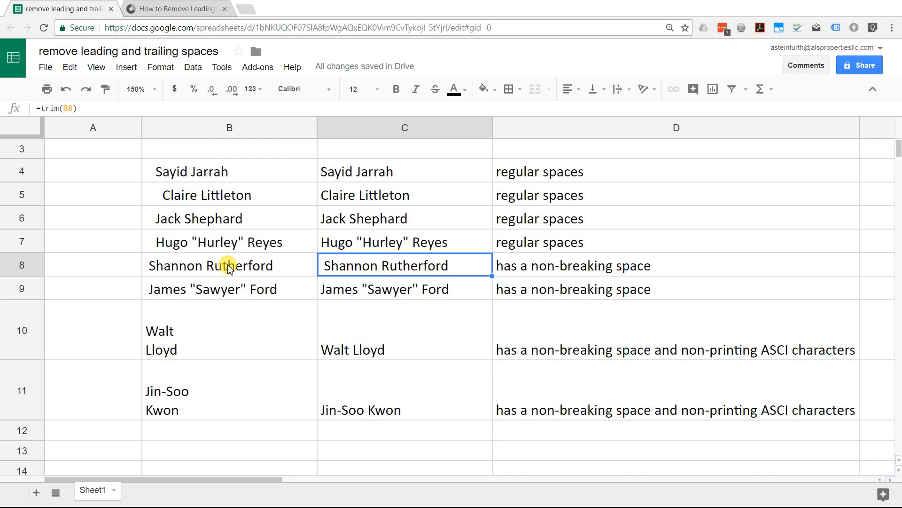
click(230, 288)
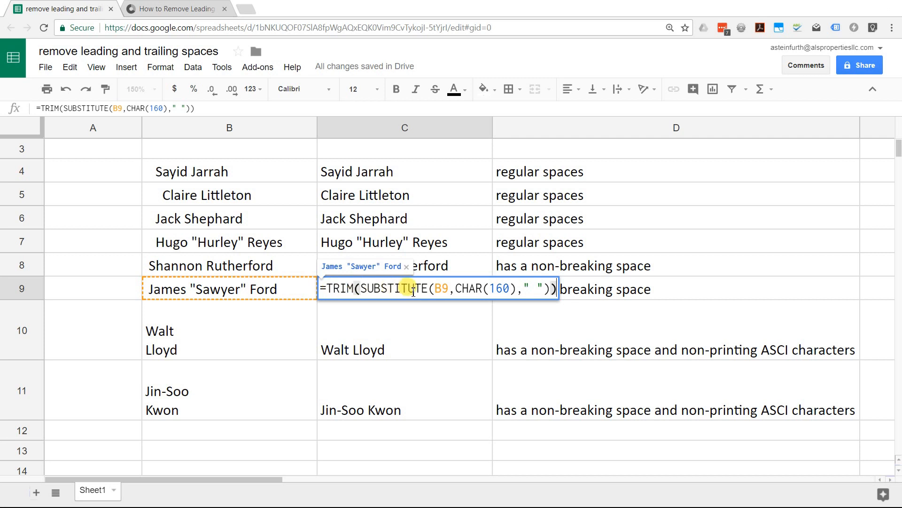
Step: Commit C9's TRIM(SUBSTITUTE) formula for James "Sawyer" Ford and inspect Walt Lloyd's two-line entry
key(Enter)
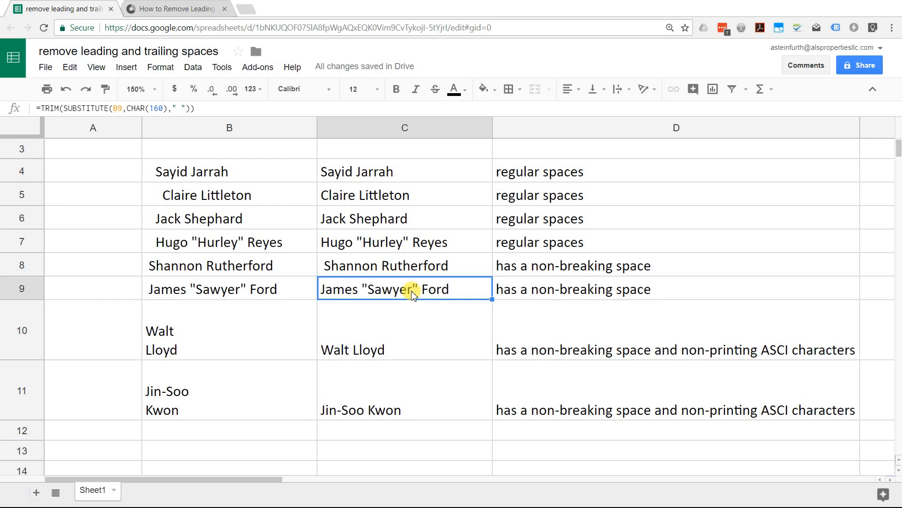
click(230, 330)
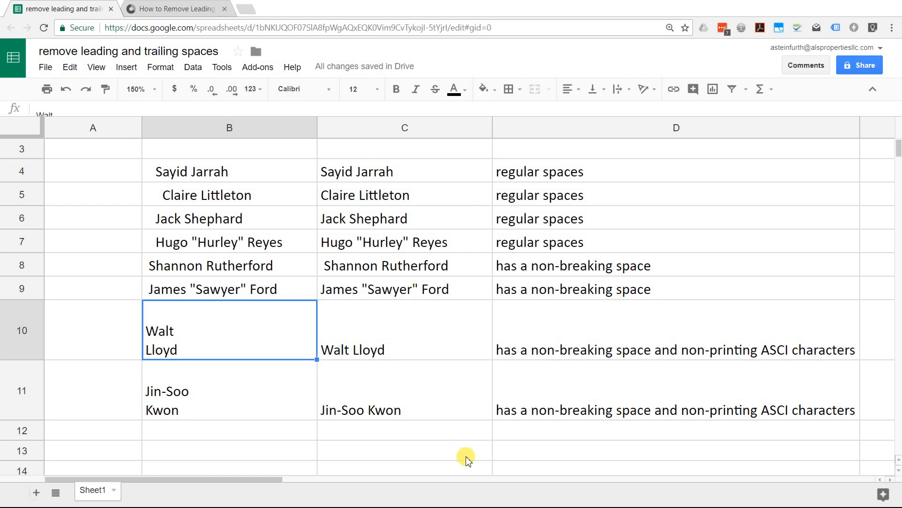
mouse_move(144, 314)
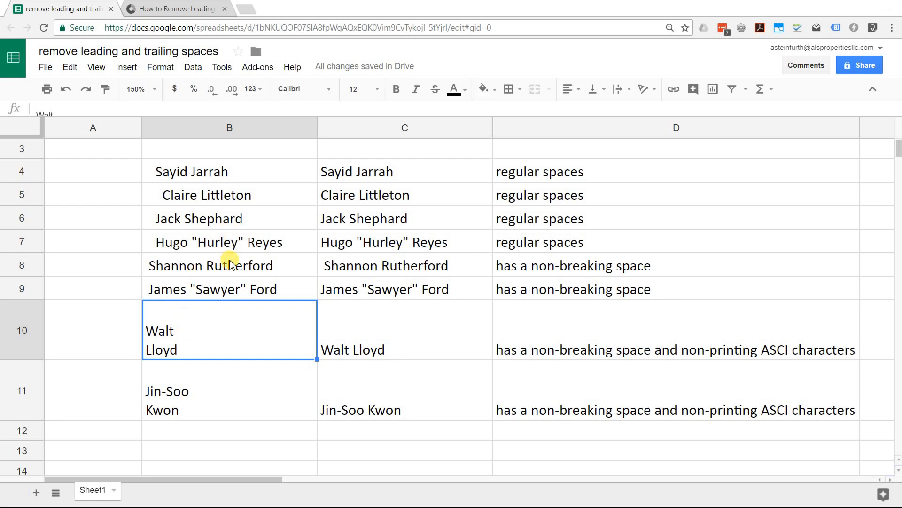
mouse_move(314, 282)
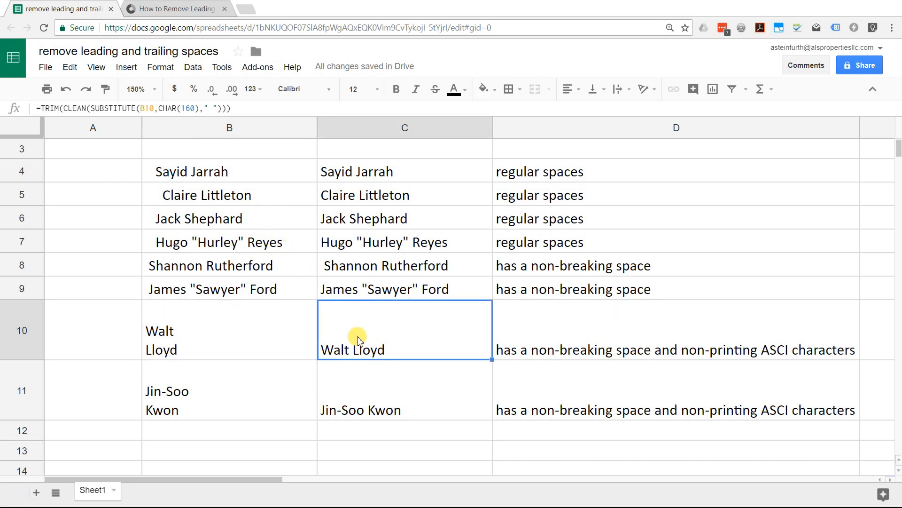
double_click(404, 330)
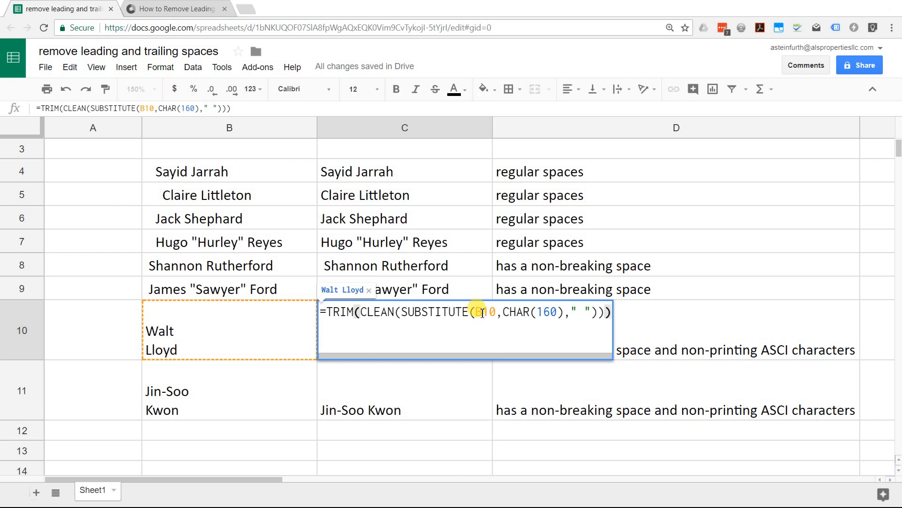
key(Enter)
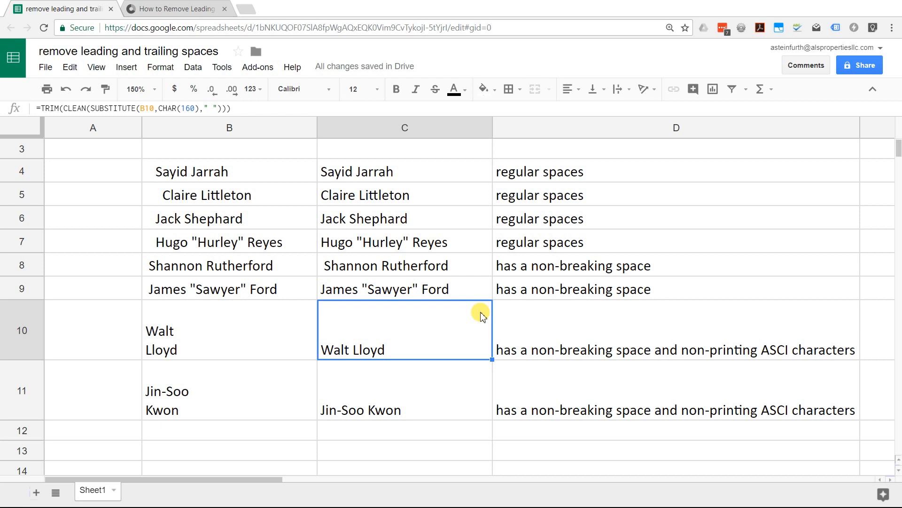
mouse_move(483, 342)
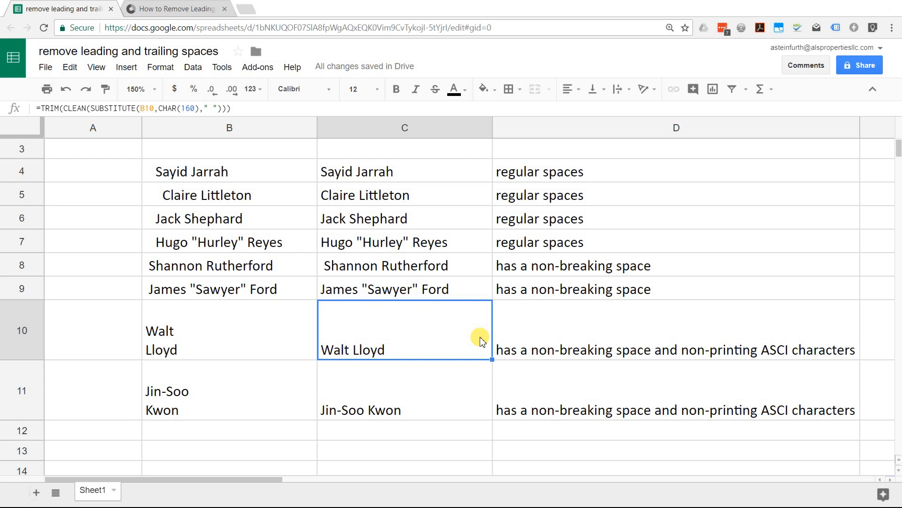